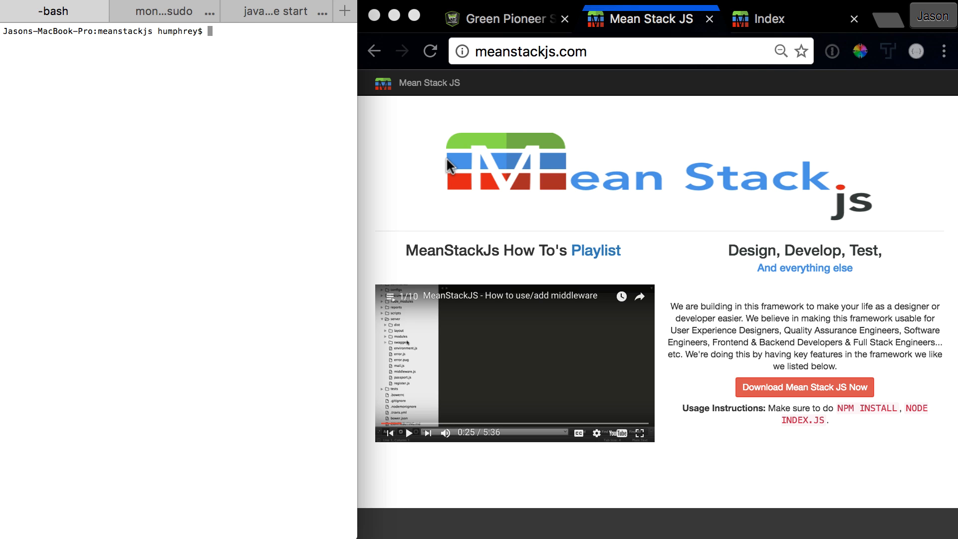
- Run node index.js at the bash prompt to start the MeanStackJS app
{"action": "type", "text": "node index.js"}
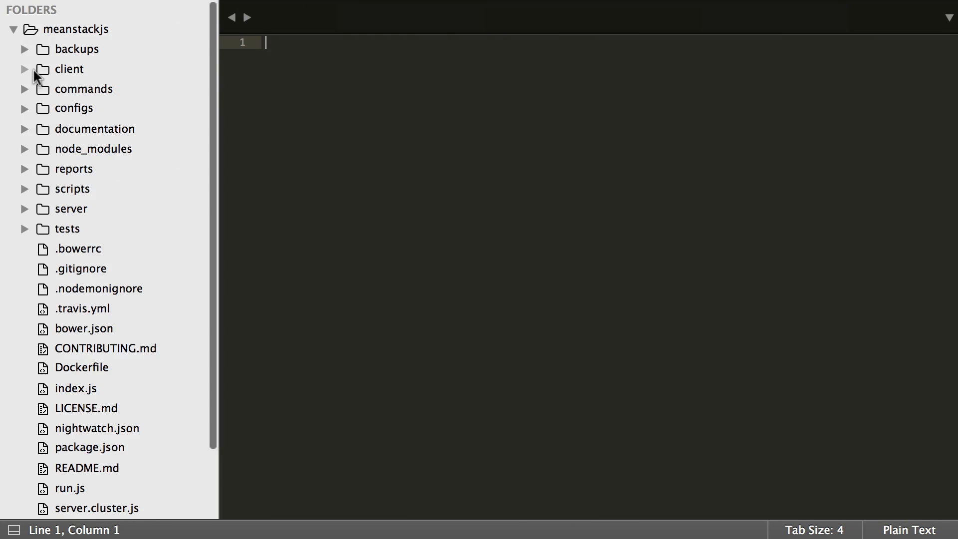
- Open .bowerrc, trial-append /lib to the bower_components path, then revert it
{"action": "left_click", "coordinate": [77, 249]}
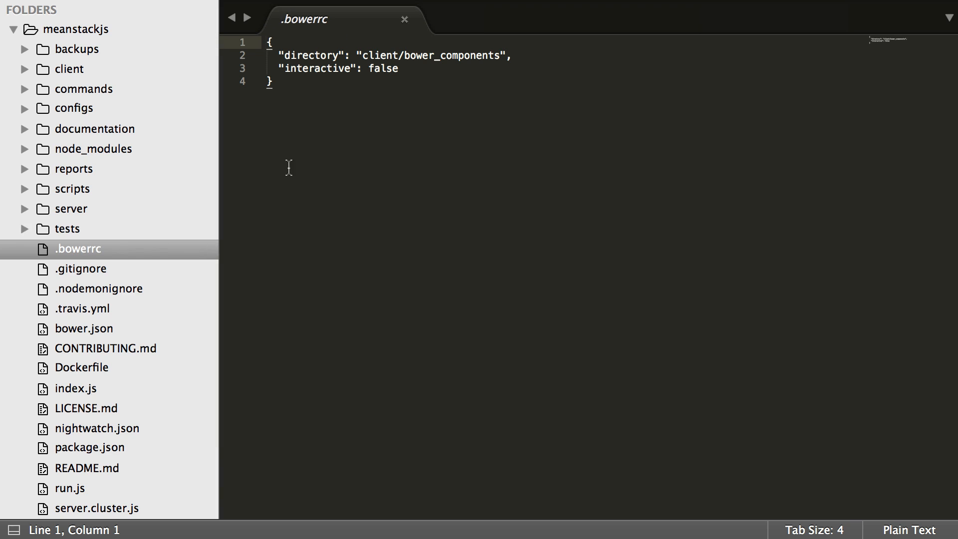
{"action": "mouse_move", "coordinate": [436, 54]}
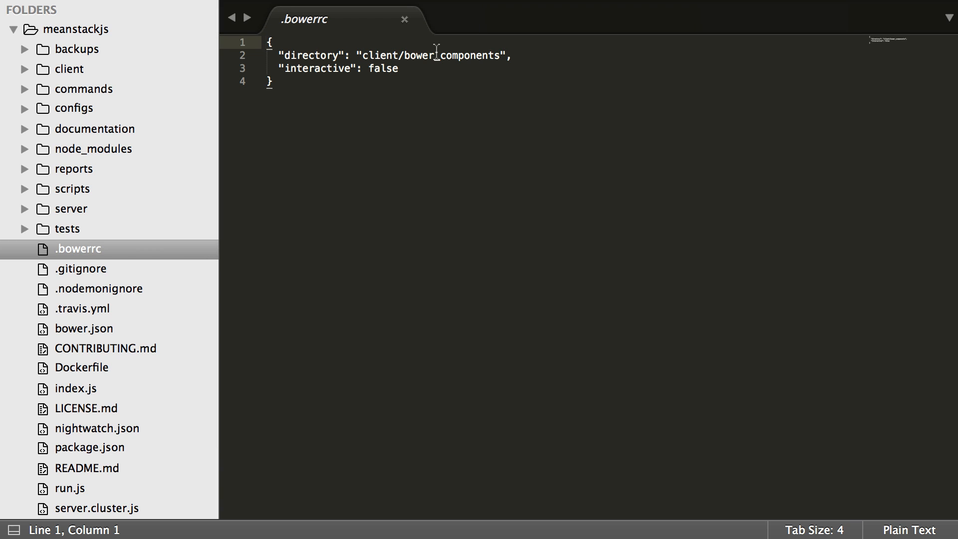
{"action": "type", "text": "/"}
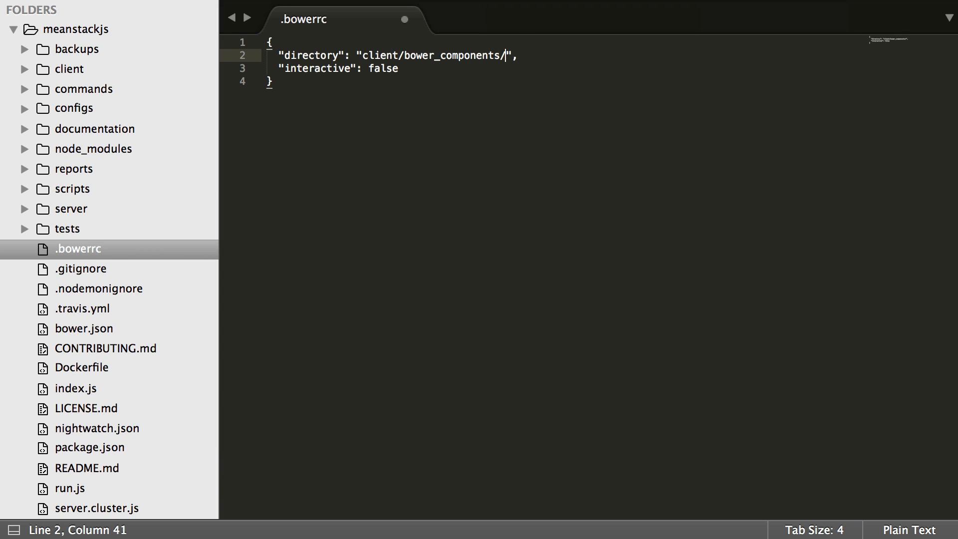
{"action": "type", "text": "lib"}
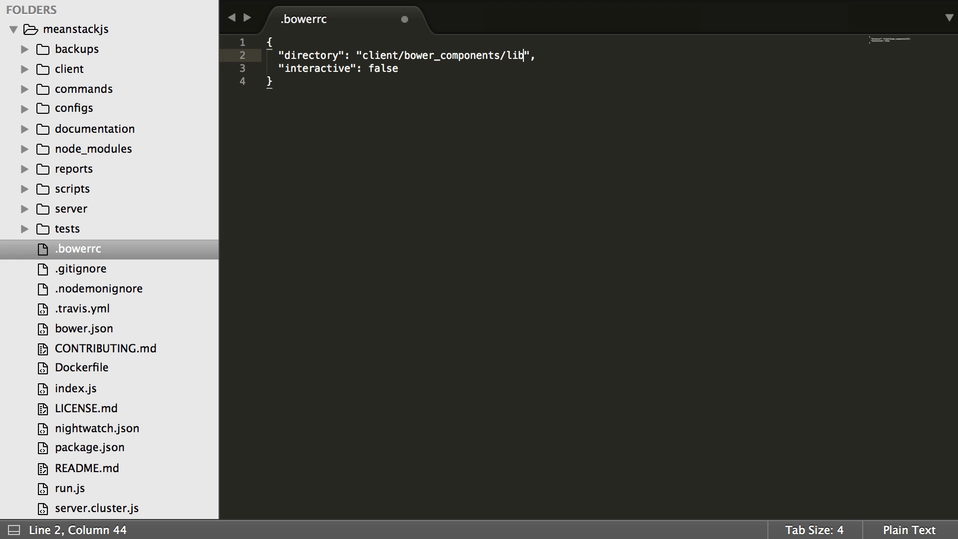
{"action": "key", "text": "BackSpace"}
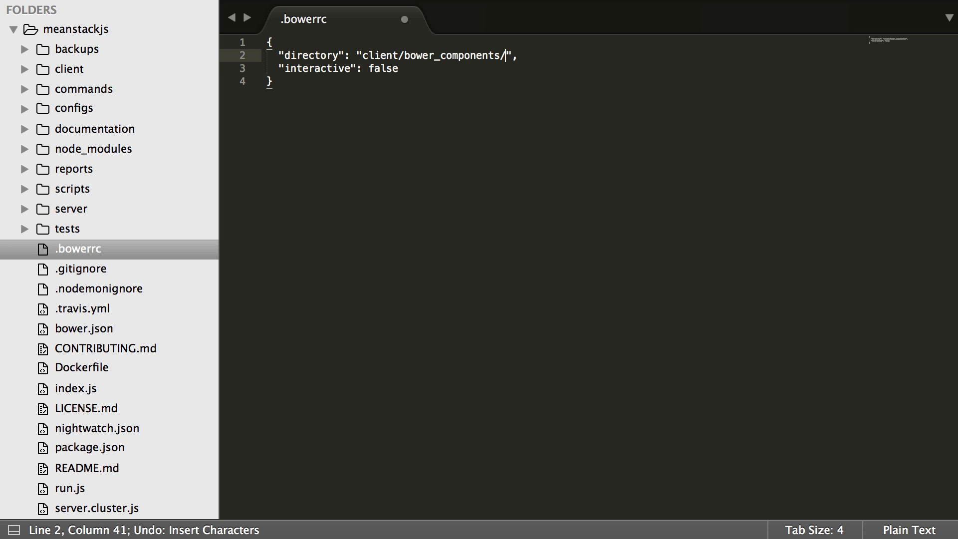
{"action": "key", "text": "Backspace"}
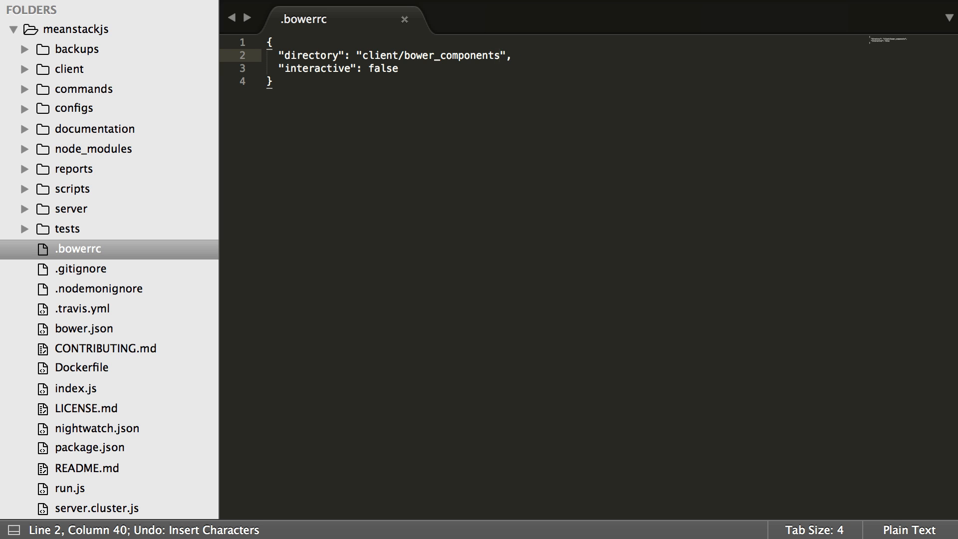
{"action": "mouse_move", "coordinate": [382, 136]}
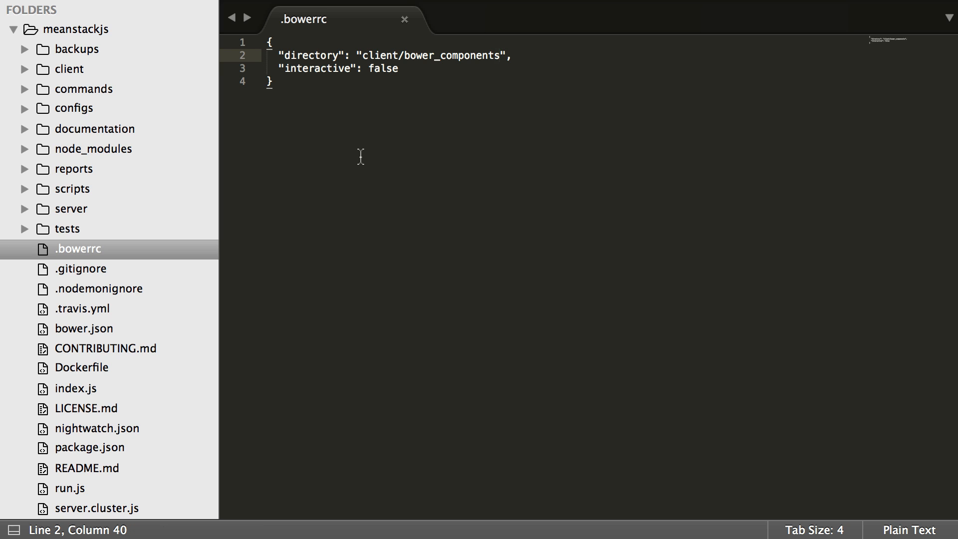
{"action": "mouse_move", "coordinate": [38, 89]}
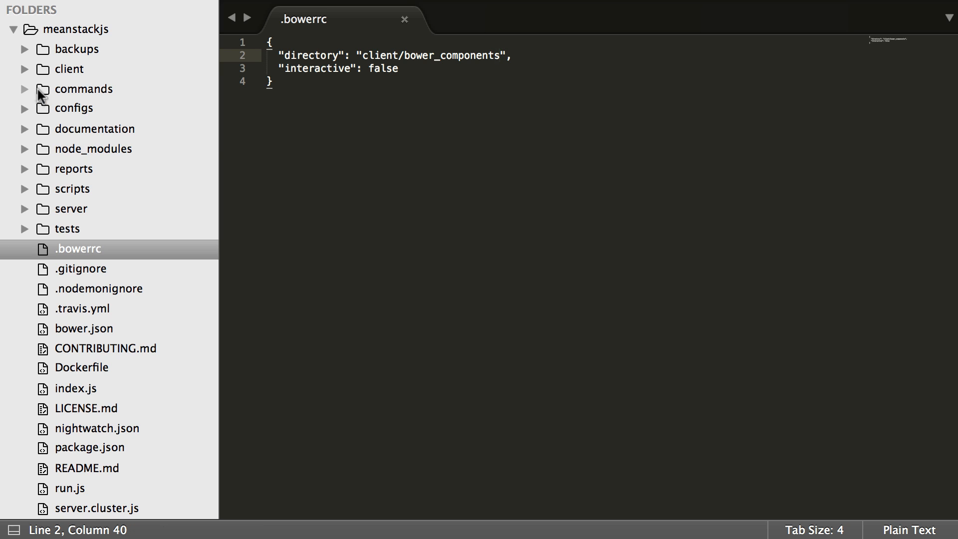
{"action": "left_click", "coordinate": [26, 69]}
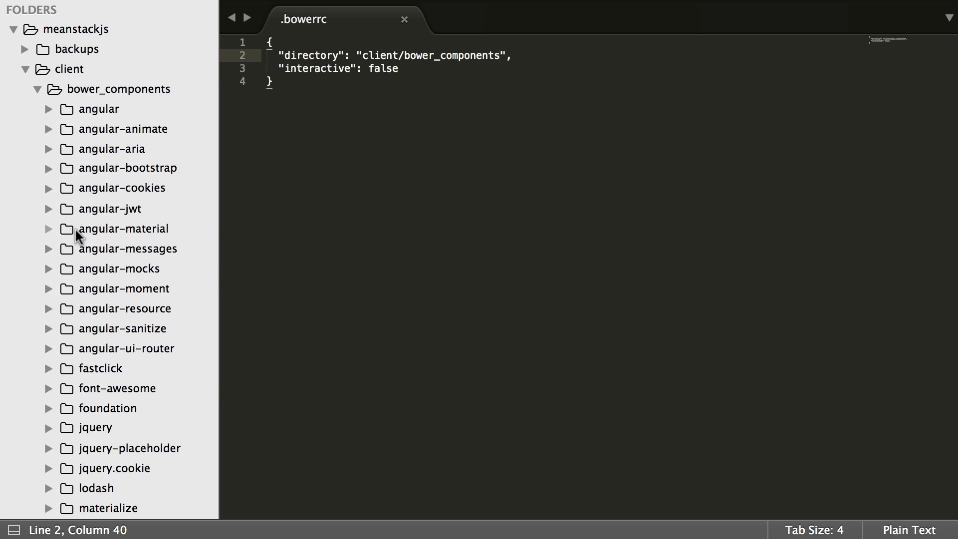
{"action": "left_click", "coordinate": [39, 90]}
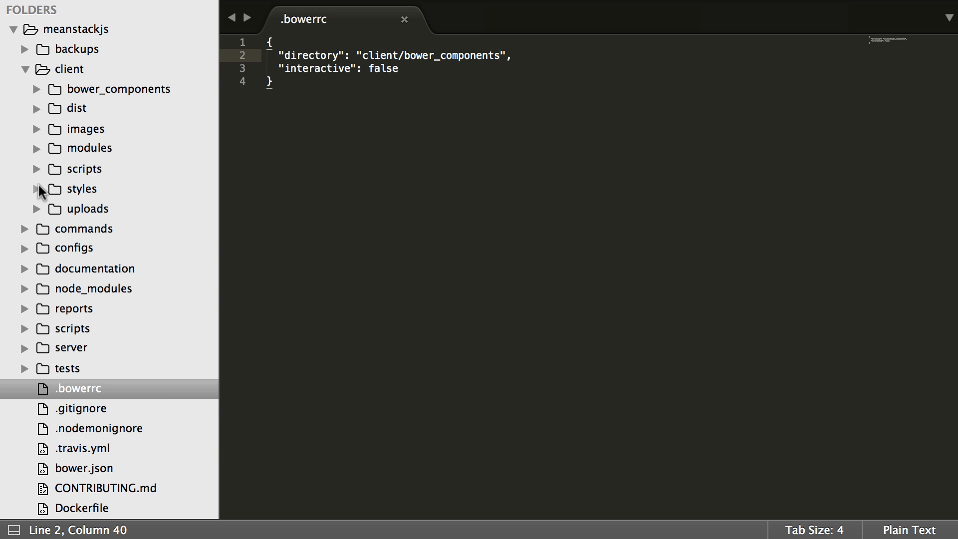
{"action": "mouse_move", "coordinate": [41, 168]}
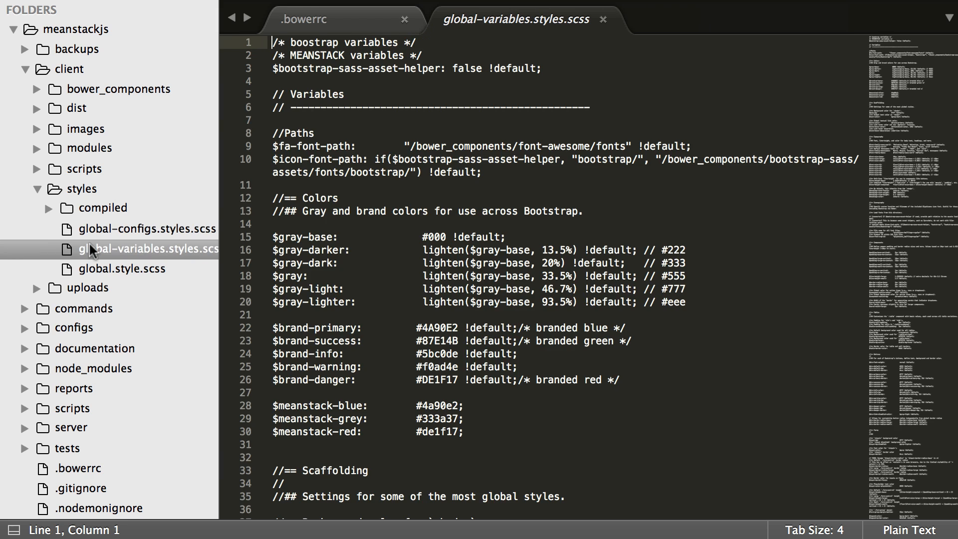
{"action": "left_click", "coordinate": [111, 268]}
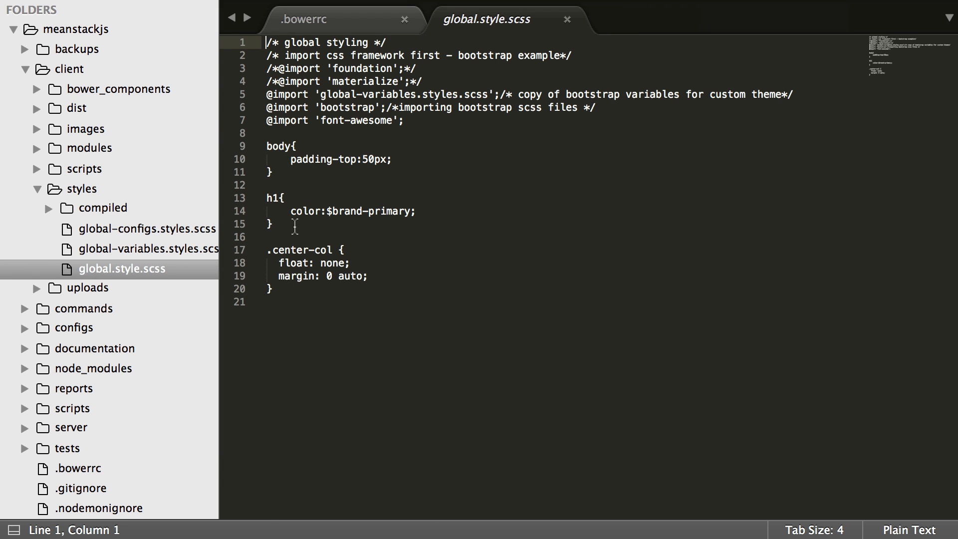
{"action": "left_click", "coordinate": [377, 107]}
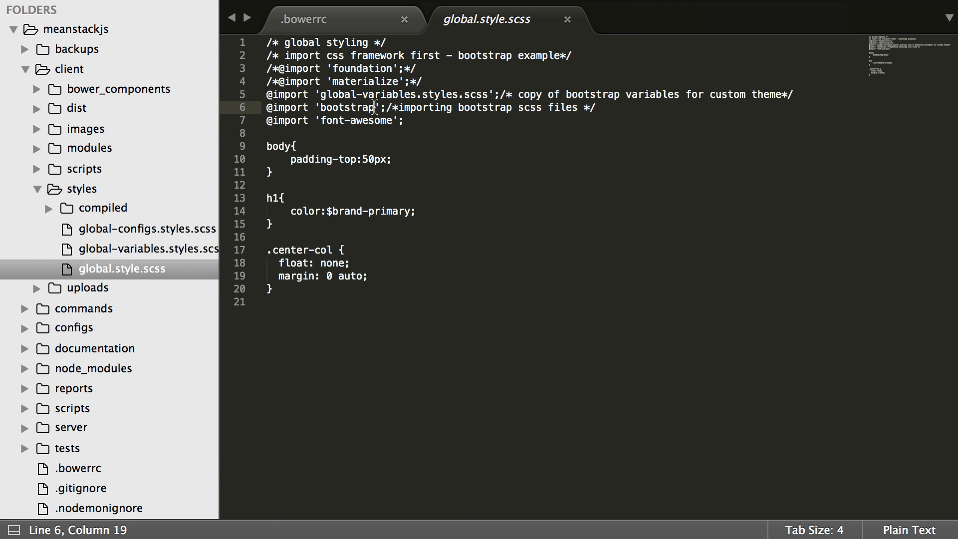
{"action": "mouse_move", "coordinate": [401, 164]}
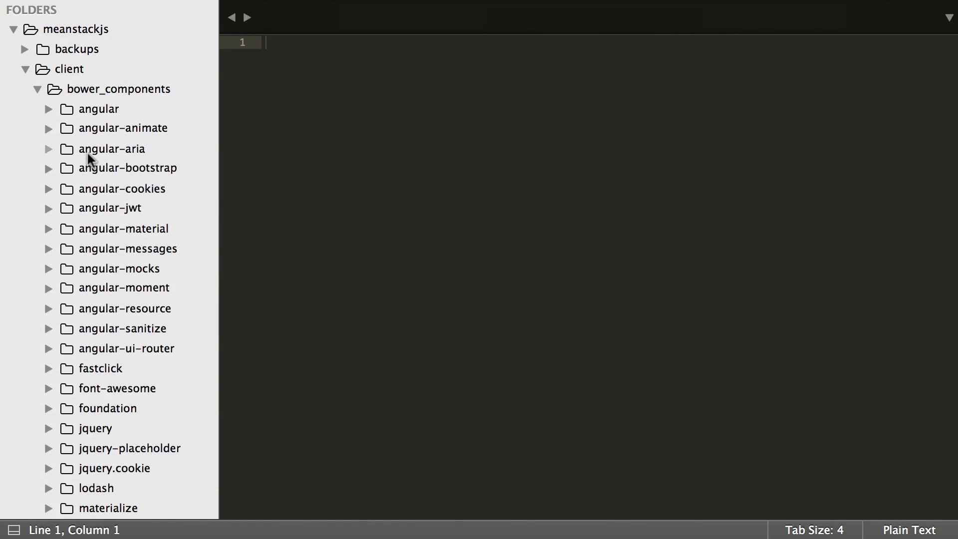
- Scroll the bower_components package list to check for bootstrap-sass
{"action": "scroll", "scroll_direction": "down", "scroll_amount": 3}
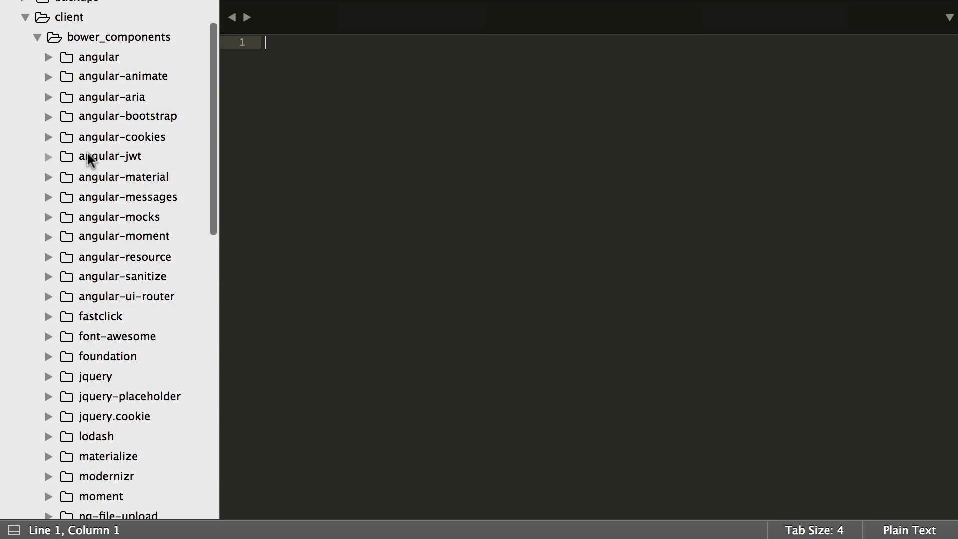
{"action": "scroll", "scroll_direction": "down", "scroll_amount": 3}
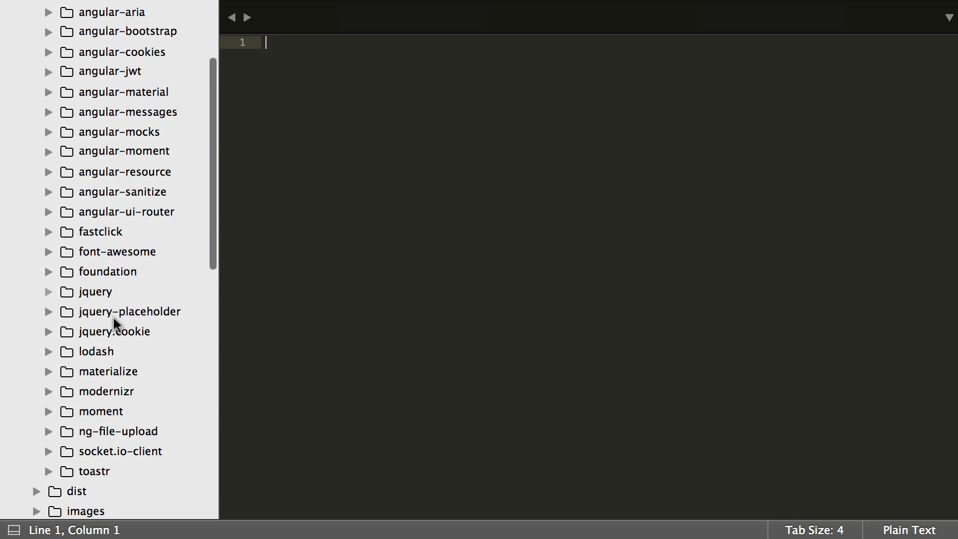
{"action": "mouse_move", "coordinate": [120, 285]}
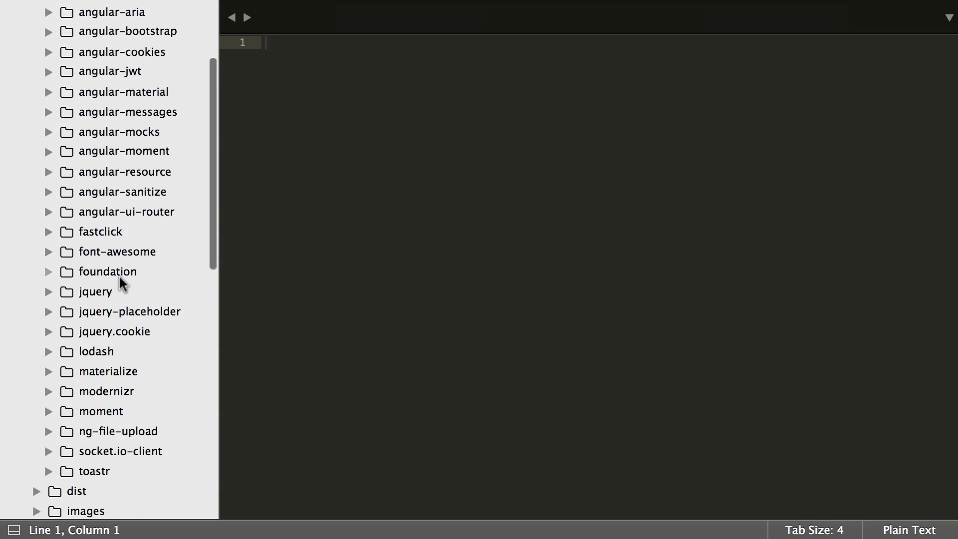
{"action": "mouse_move", "coordinate": [128, 372]}
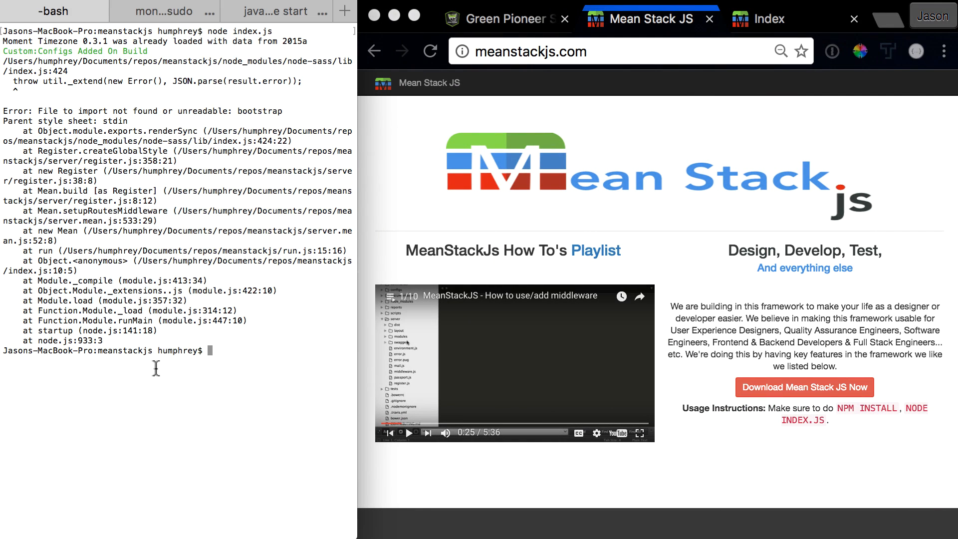
- Run bower install to add bootstrap-sass, then rerun node index.js
{"action": "type", "text": "bower install"}
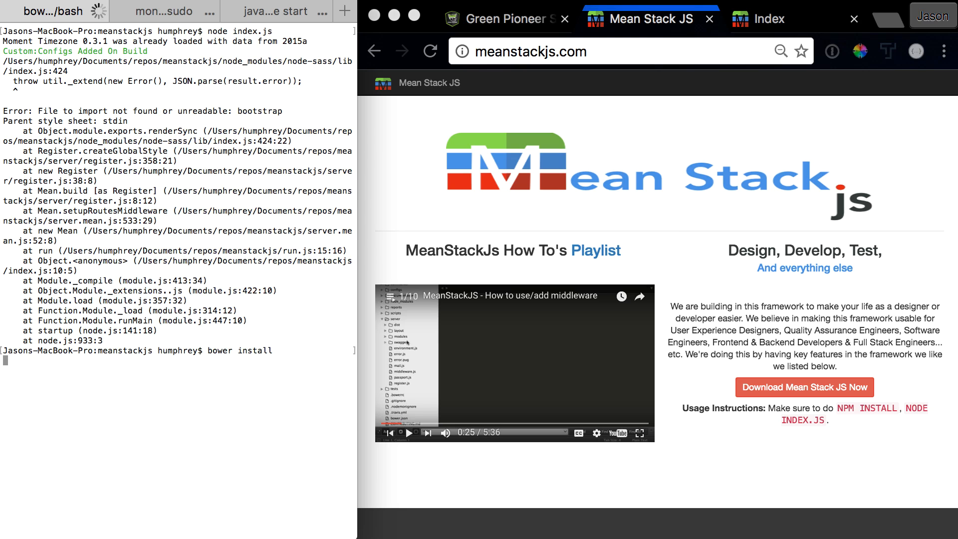
{"action": "key", "text": "Return"}
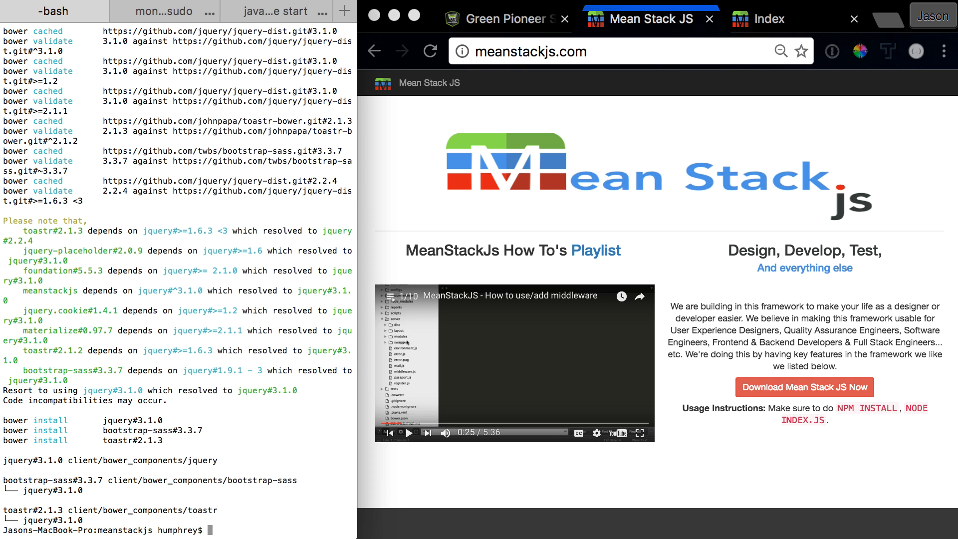
{"action": "type", "text": "node index.js"}
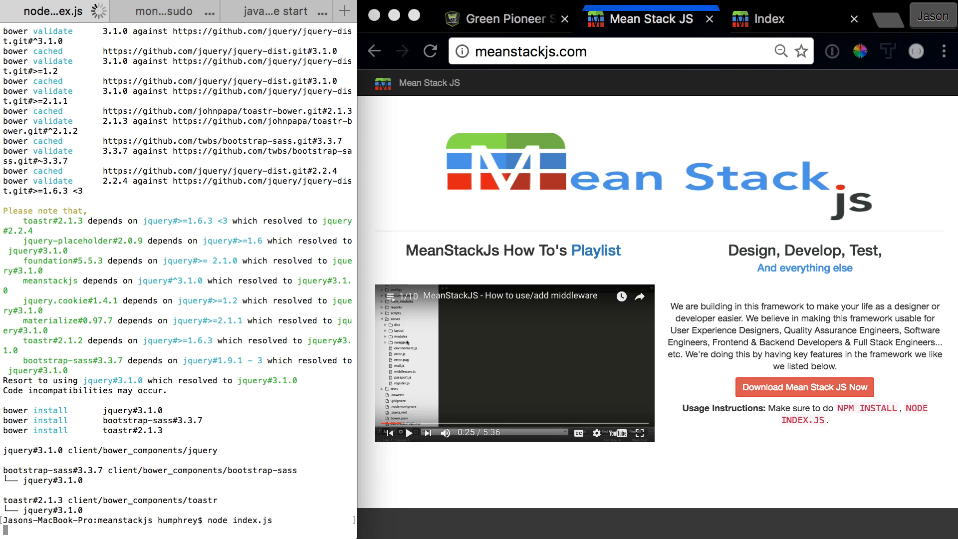